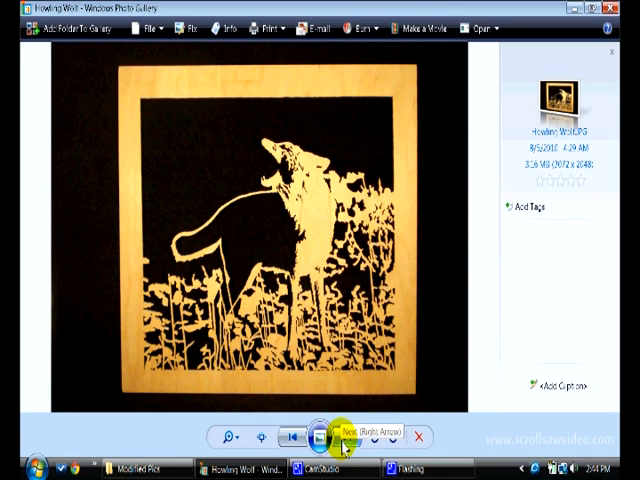
# - Flip between Howling Wolf.JPG and the framed Howling Wolf copy in Photo Gallery
pyautogui.click(339, 437)
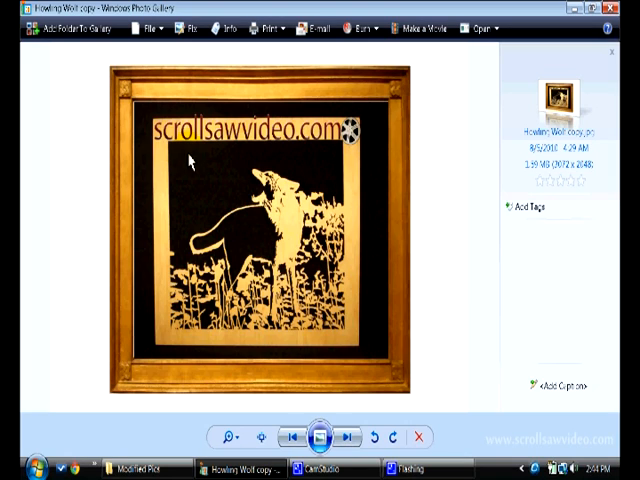
pyautogui.moveTo(140, 105)
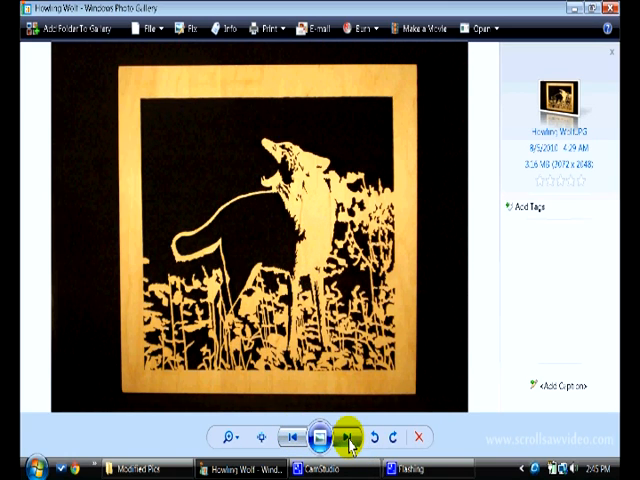
pyautogui.click(350, 437)
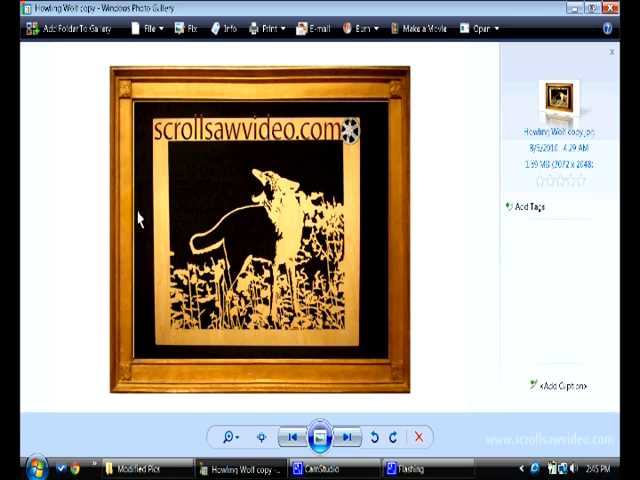
pyautogui.moveTo(175, 353)
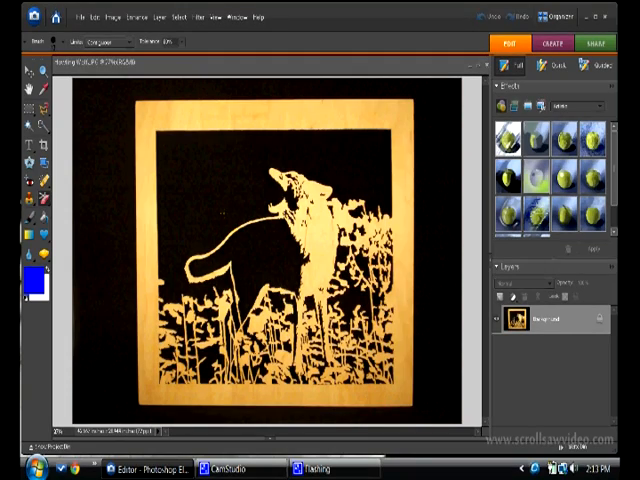
# - Open Howling Wolf.JPG in the Photoshop Elements Full Edit editor
pyautogui.click(205, 112)
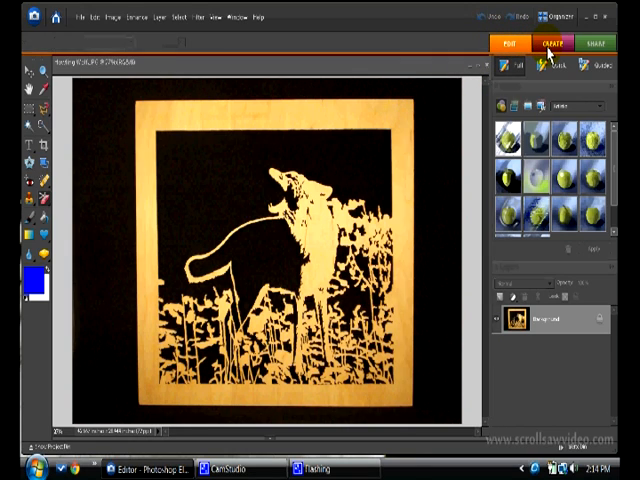
# - Open the Create workspace's Artwork library and set the content type to Frames
pyautogui.click(551, 44)
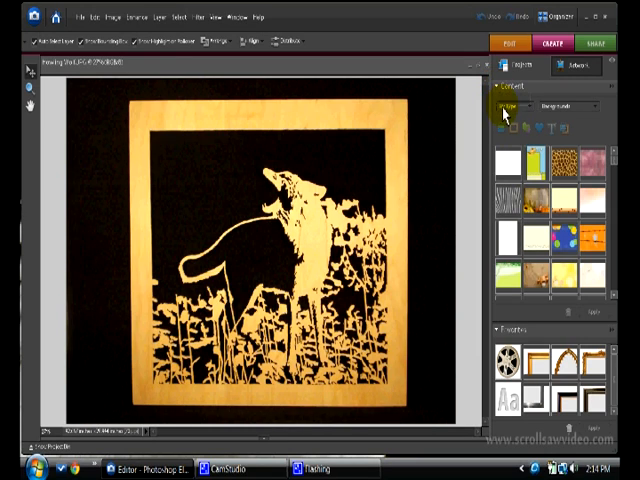
pyautogui.moveTo(570, 118)
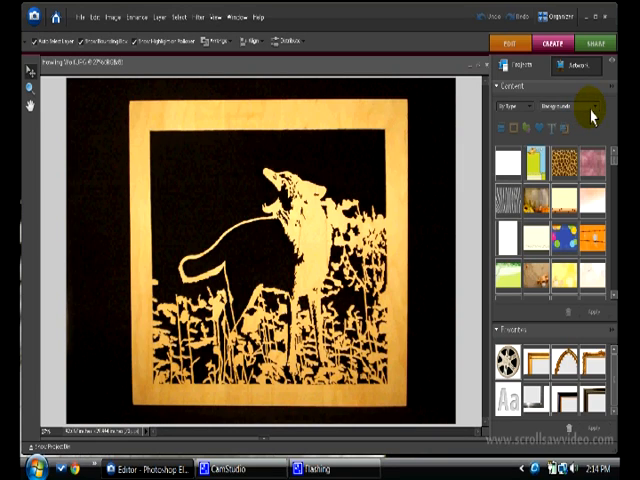
pyautogui.click(567, 106)
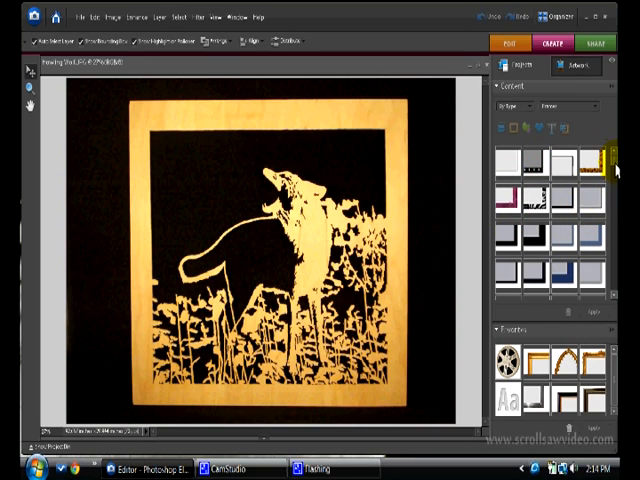
# - Scroll the Frames list to reveal the wooden and gold frame styles
pyautogui.scroll(-3)
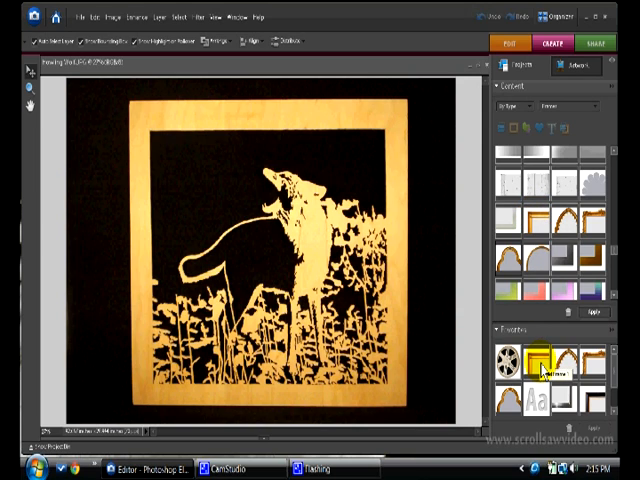
pyautogui.moveTo(543, 370)
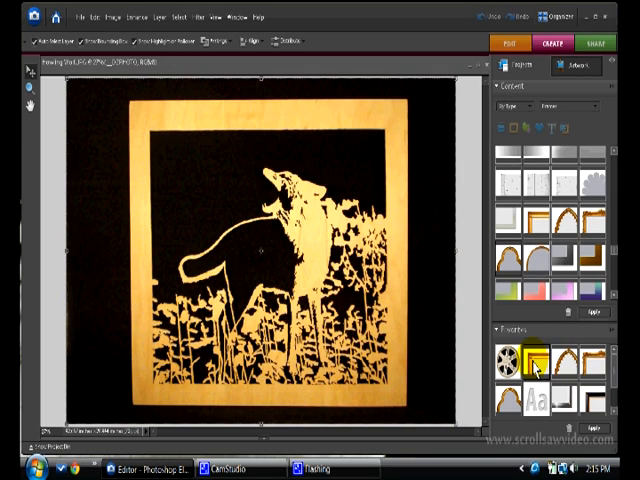
# - Apply the gold frame from Favorites to the wolf cutout photo
pyautogui.click(536, 361)
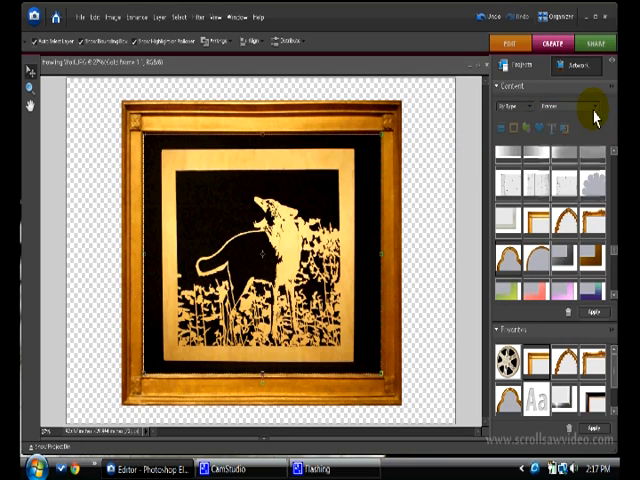
# - Switch the Content list to Text and scroll through the available text styles
pyautogui.click(575, 105)
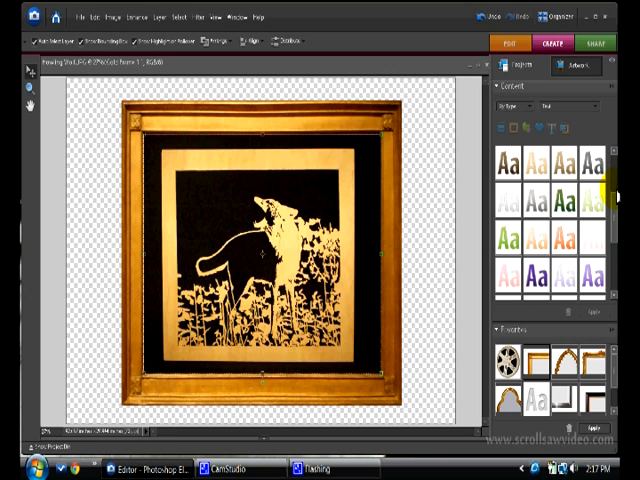
pyautogui.scroll(-3)
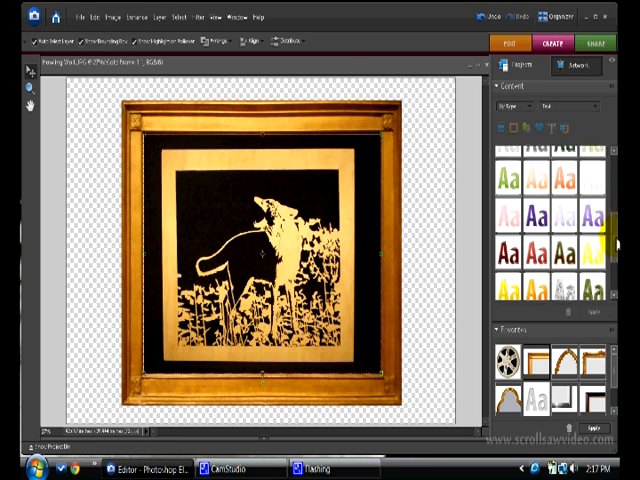
pyautogui.scroll(-3)
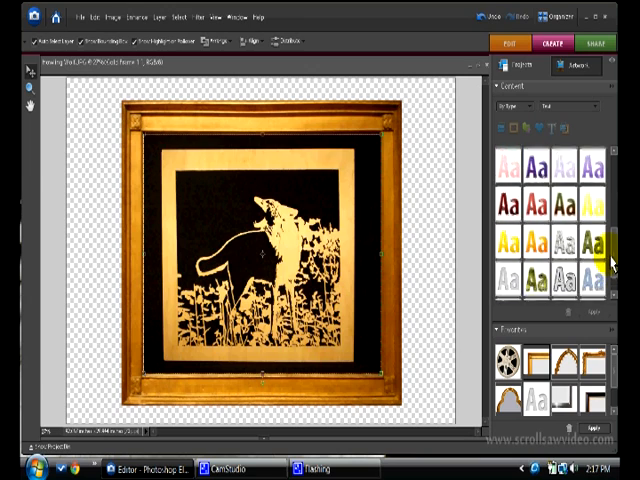
pyautogui.scroll(-3)
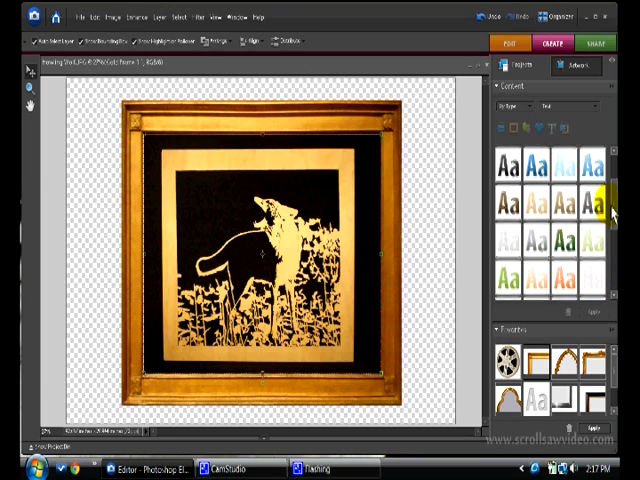
pyautogui.scroll(-3)
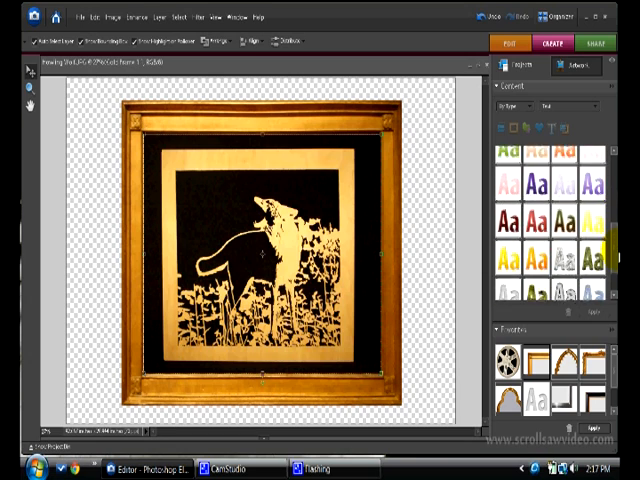
pyautogui.scroll(-3)
pyautogui.write('scrollsawvideo.com')
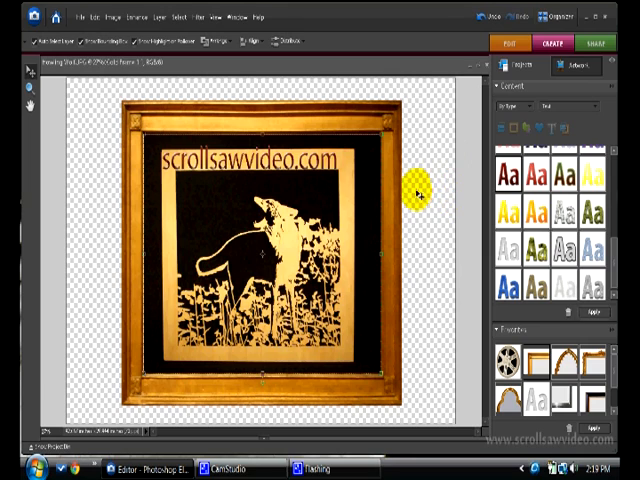
pyautogui.moveTo(418, 170)
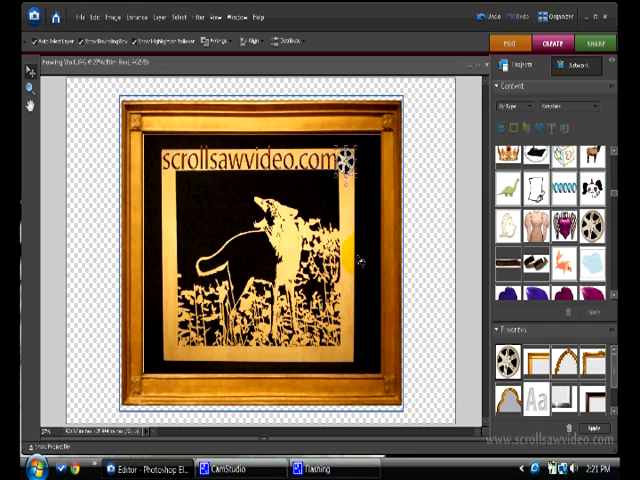
pyautogui.moveTo(315, 188)
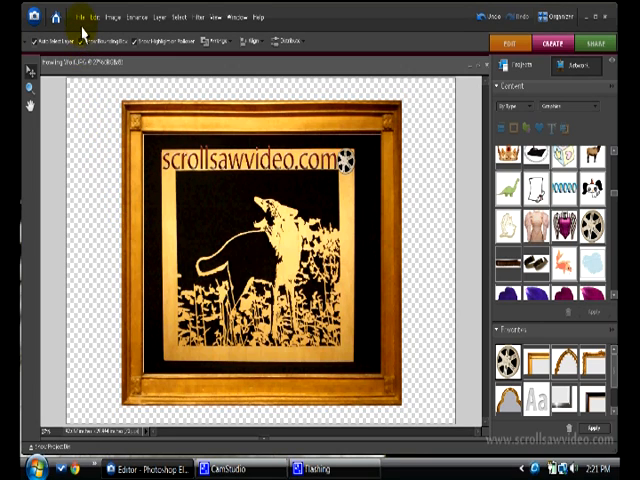
# - Choose File > Save As for the framed wolf image
pyautogui.click(80, 16)
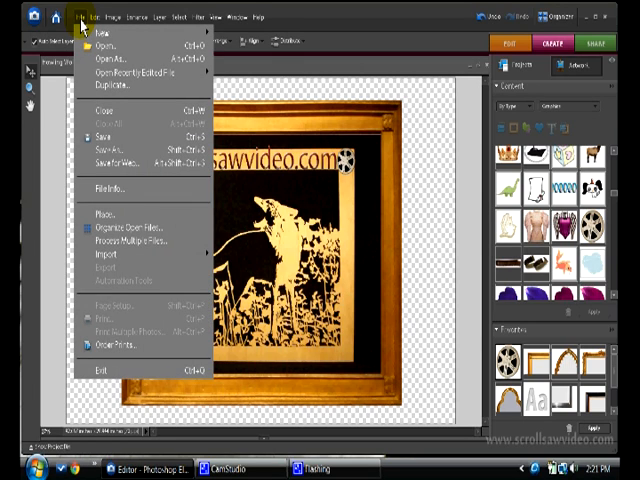
pyautogui.moveTo(112, 142)
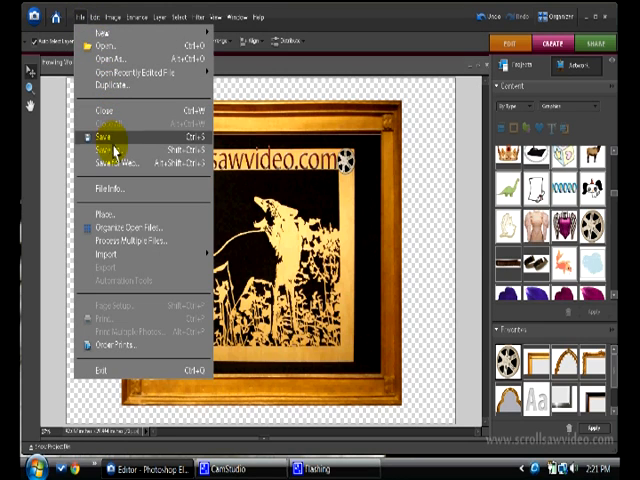
pyautogui.moveTo(110, 157)
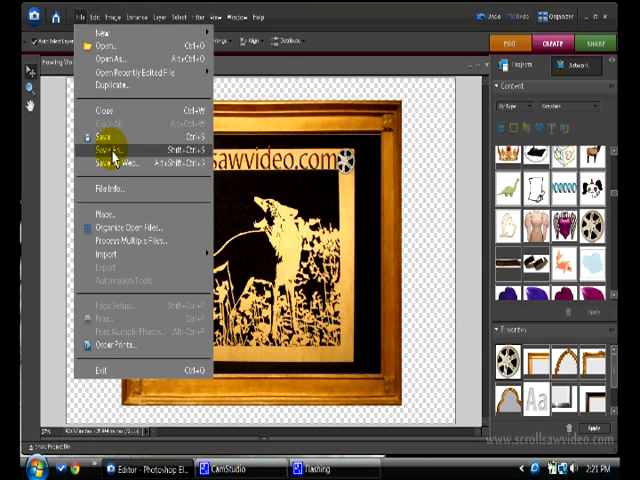
pyautogui.click(110, 157)
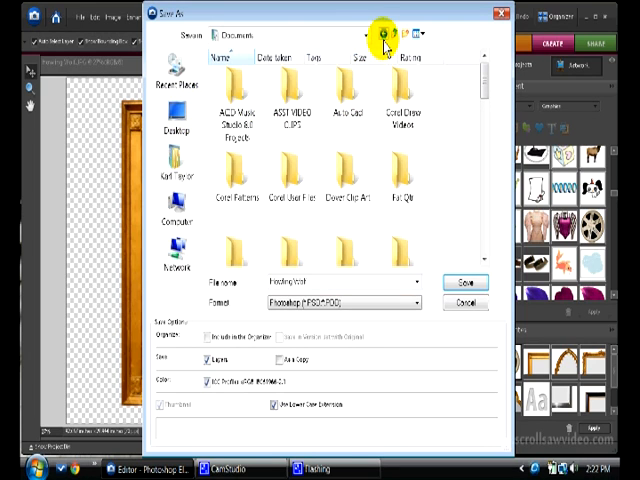
# - Save as Photoshop 'Howling Wolf' in Pictures > Modified Pics, replacing the existing file
pyautogui.click(174, 172)
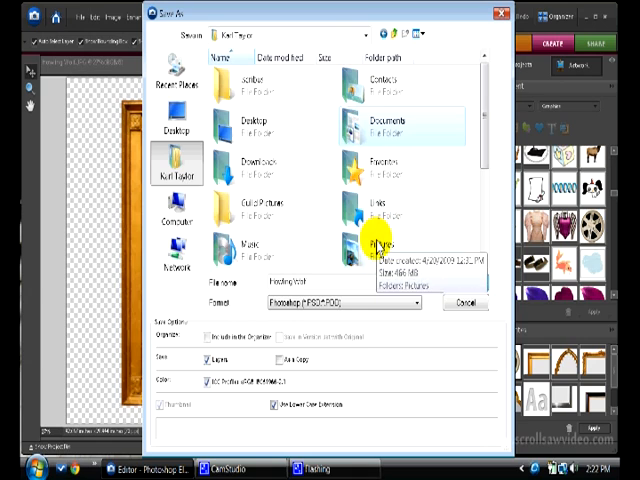
pyautogui.doubleClick(375, 245)
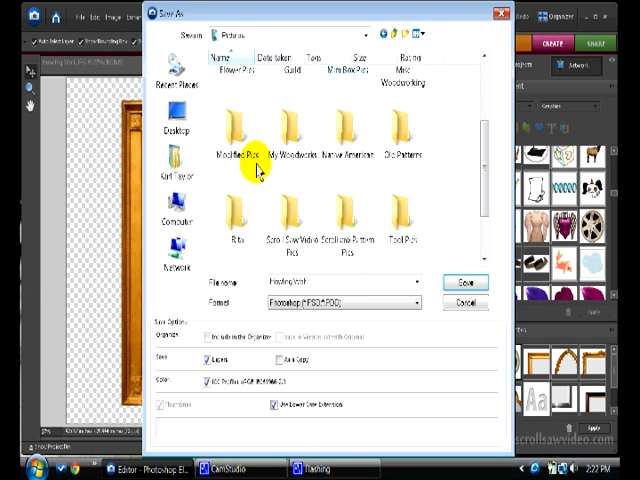
pyautogui.moveTo(230, 155)
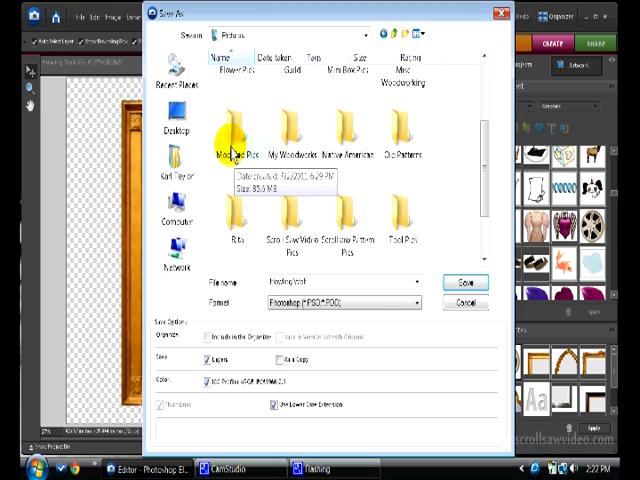
pyautogui.doubleClick(233, 135)
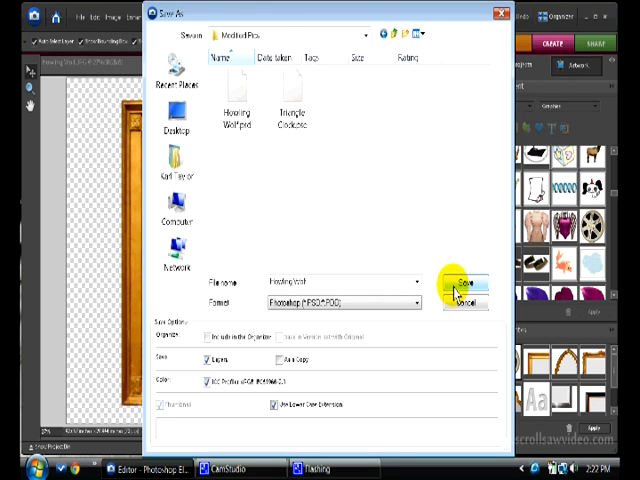
pyautogui.click(462, 281)
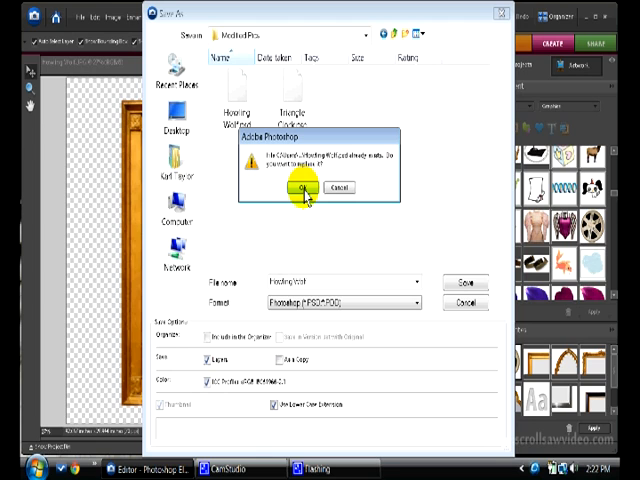
pyautogui.click(297, 189)
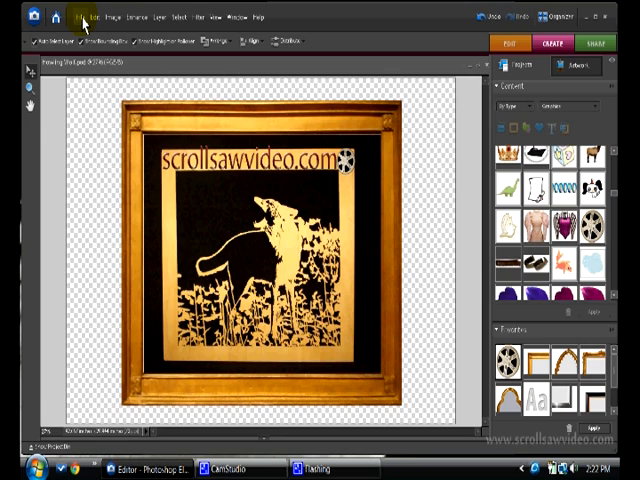
# - Choose File > Save As again for a second copy
pyautogui.click(76, 16)
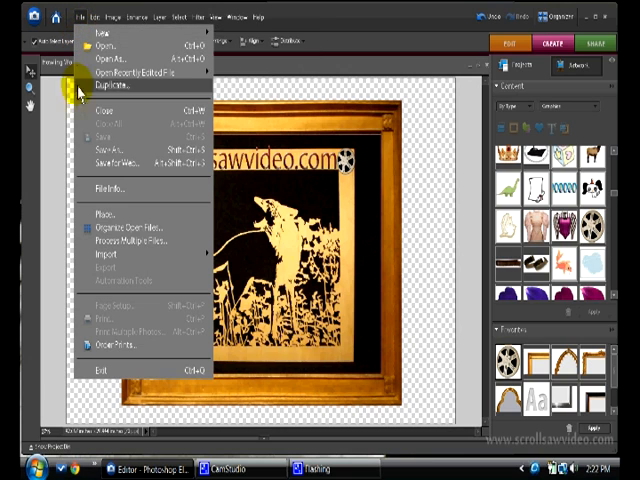
pyautogui.click(109, 147)
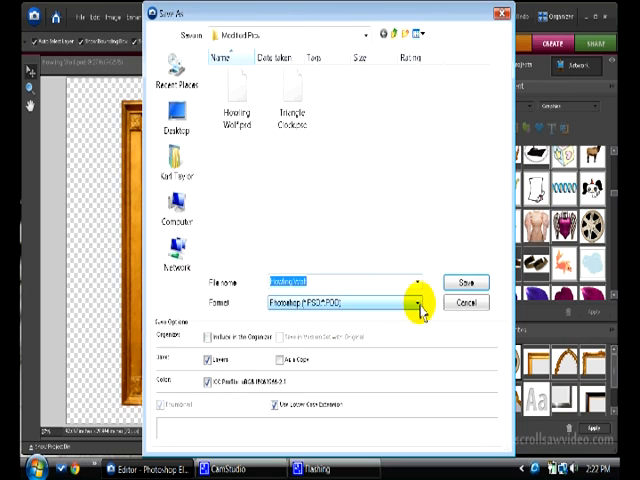
# - Save 'Howling Wolf copy' as JPEG, replacing the old copy and accepting JPEG options
pyautogui.click(410, 299)
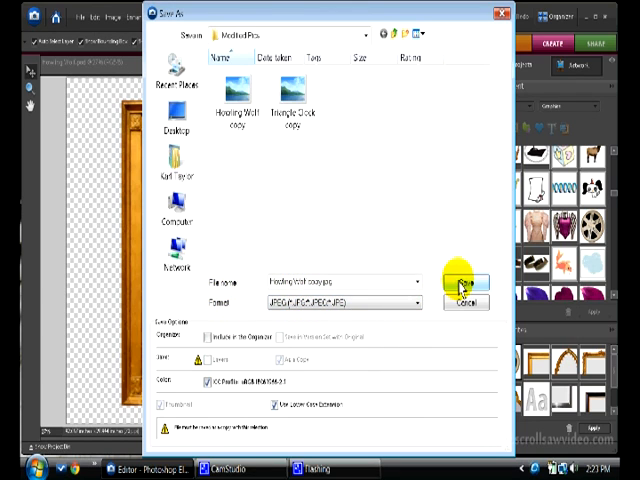
pyautogui.click(466, 282)
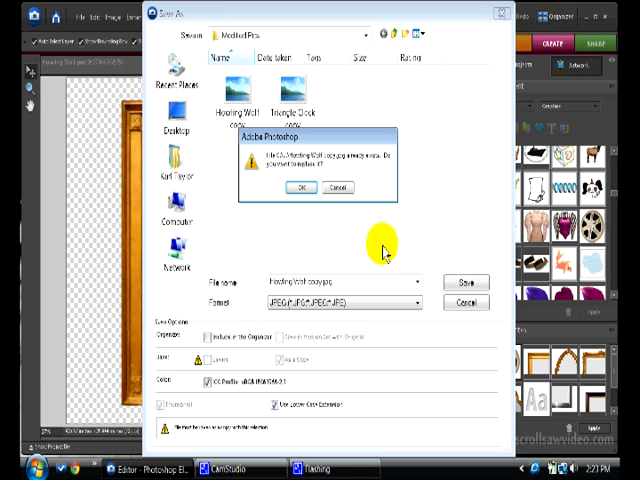
pyautogui.click(301, 187)
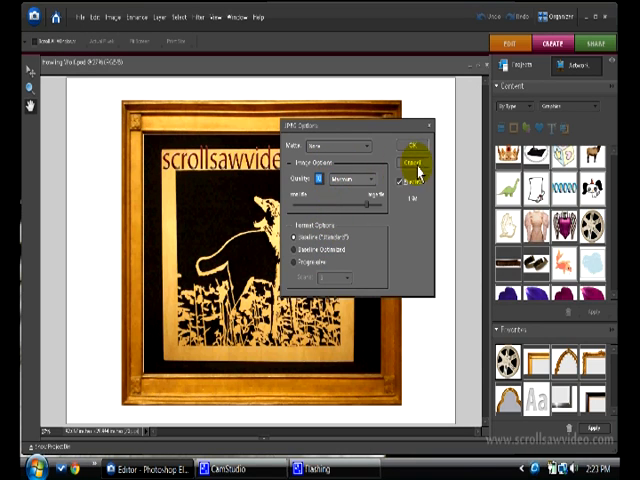
pyautogui.click(412, 160)
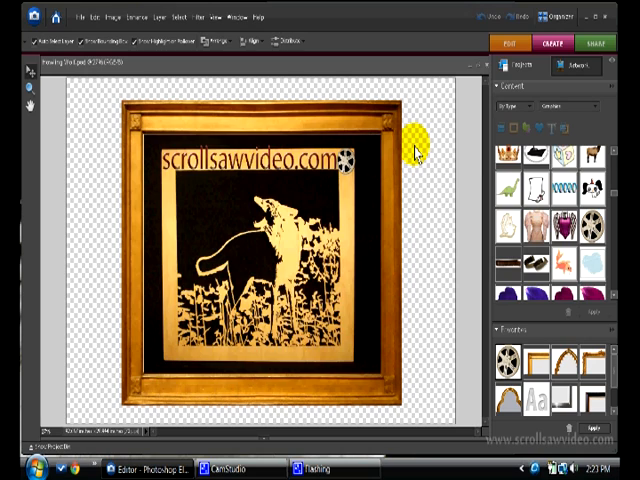